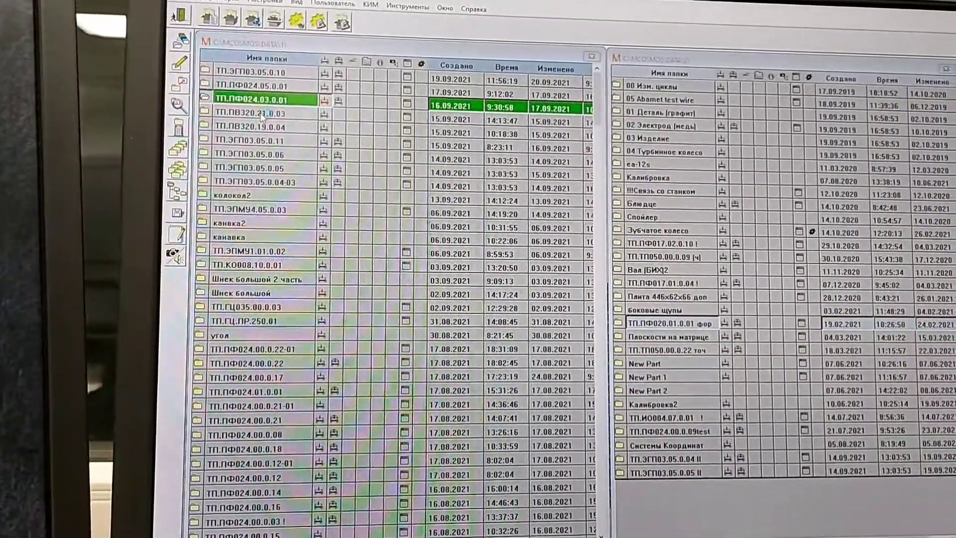
# - Open part folder ТП.ПФ024.03.0.01 from the PartManager list
pyautogui.doubleClick(256, 99)
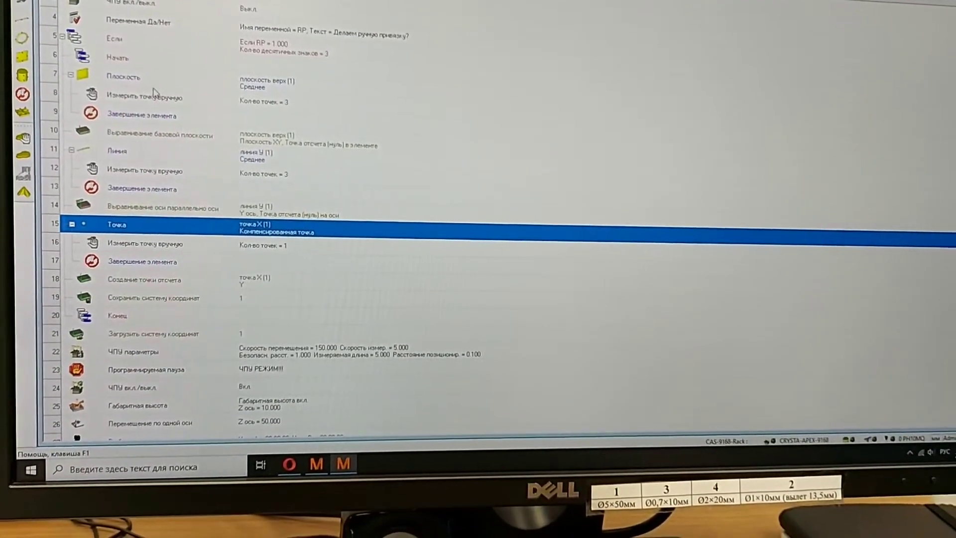
pyautogui.scroll(3)
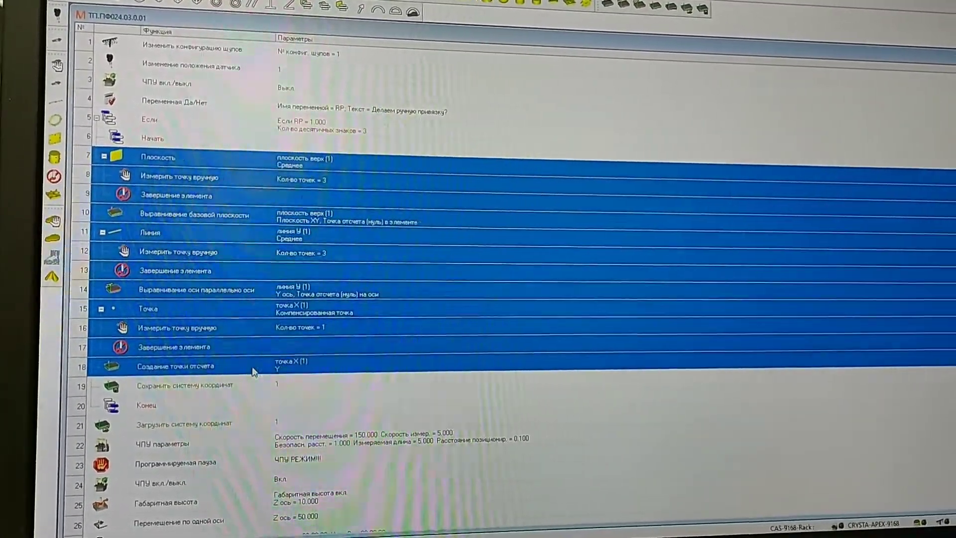
pyautogui.click(183, 134)
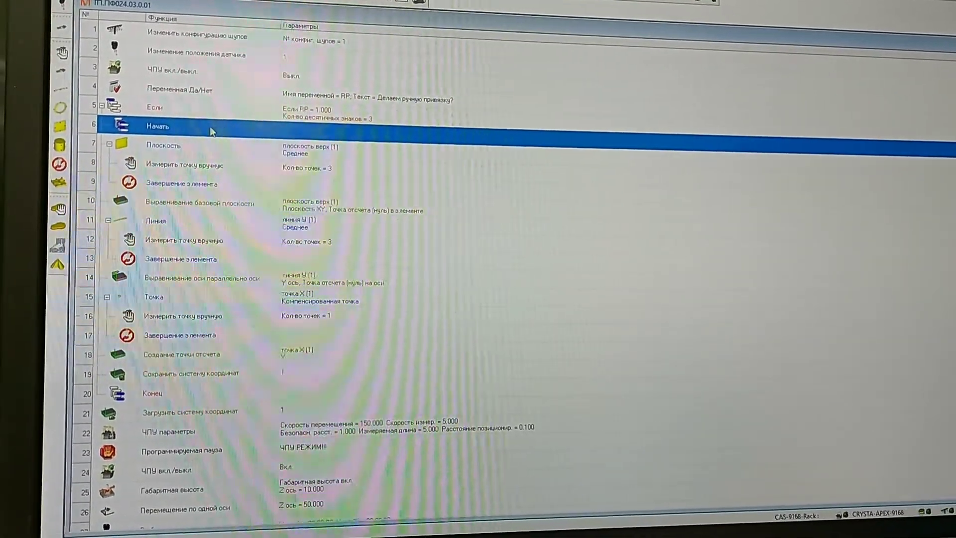
pyautogui.click(153, 390)
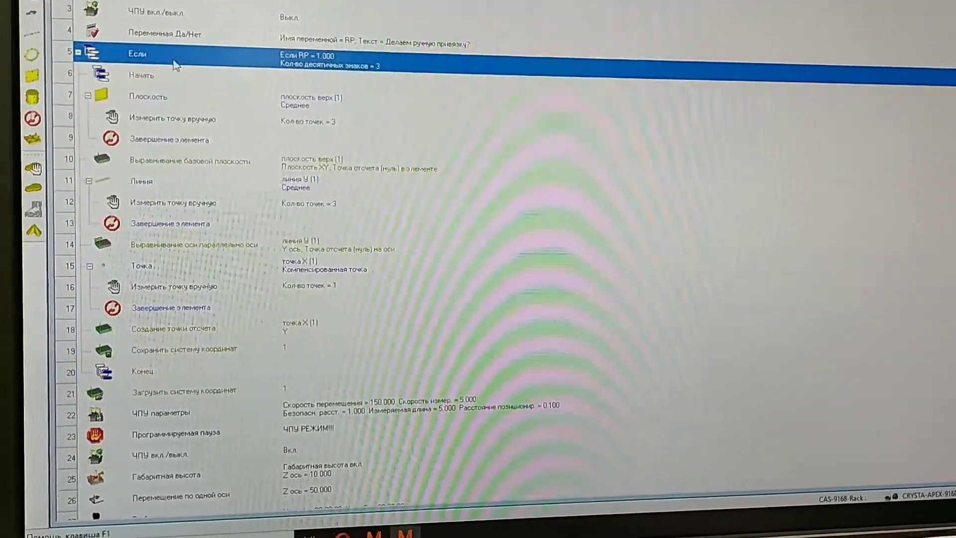
pyautogui.doubleClick(136, 55)
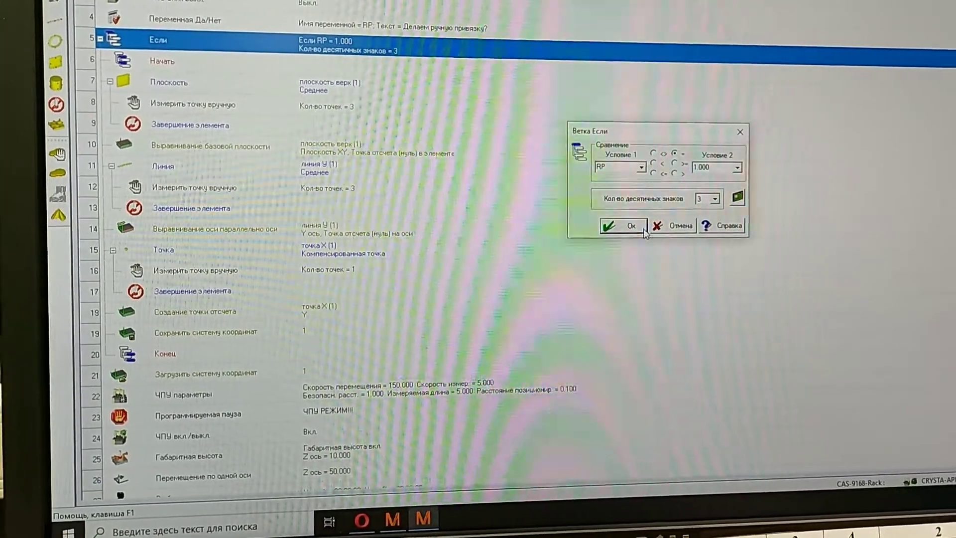
pyautogui.click(623, 226)
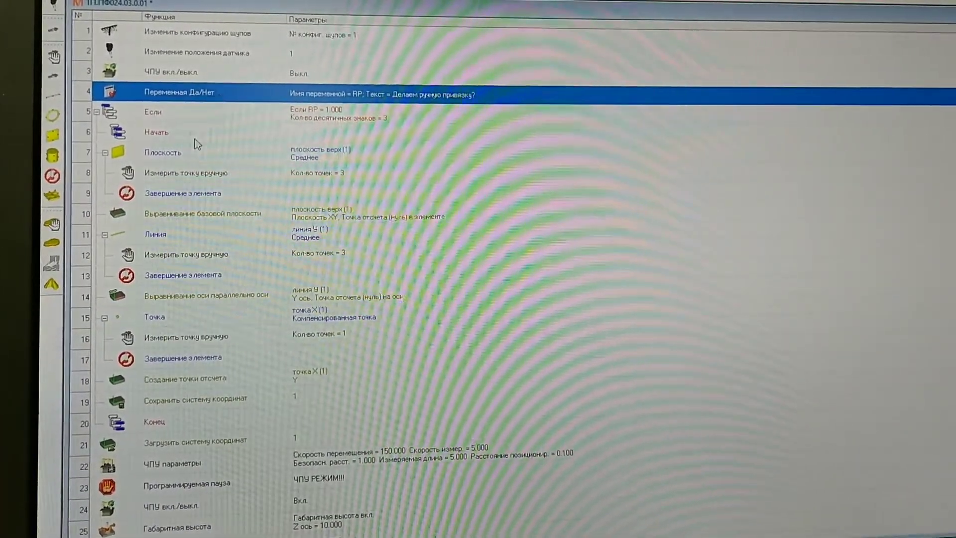
pyautogui.doubleClick(177, 93)
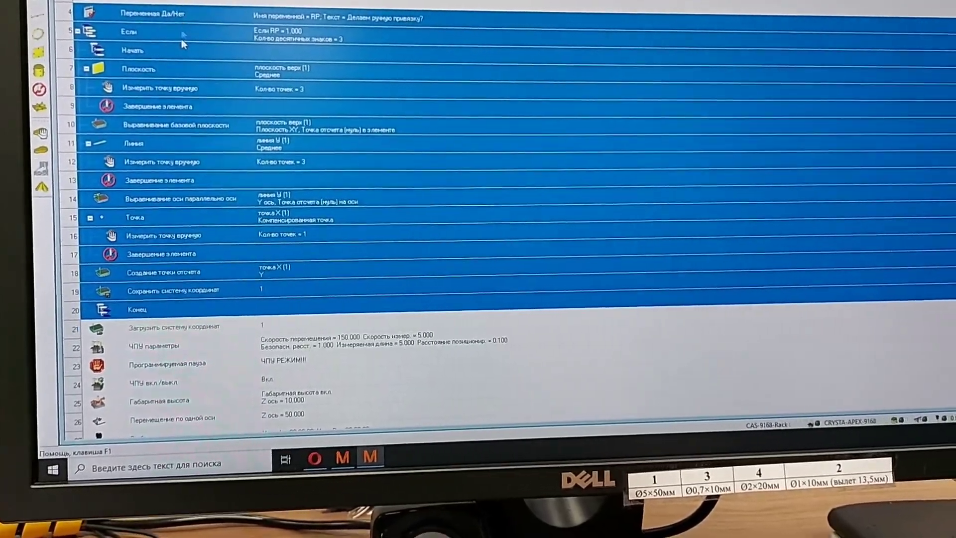
# - Close the GEOPAK learn-mode program editor to return to PartManager
pyautogui.click(183, 320)
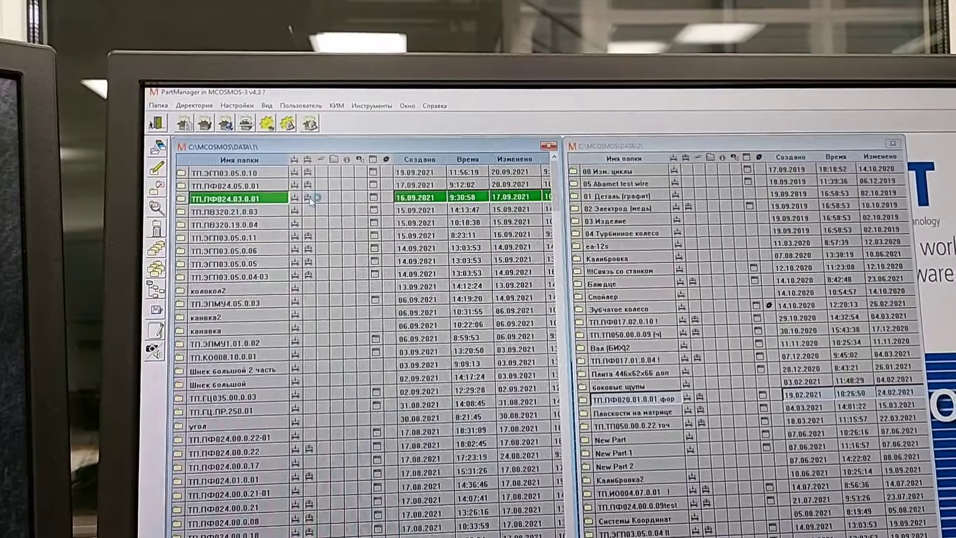
# - Launch part ТП.ПФ024.03.0.01 in repeat mode to show its run settings
pyautogui.doubleClick(238, 198)
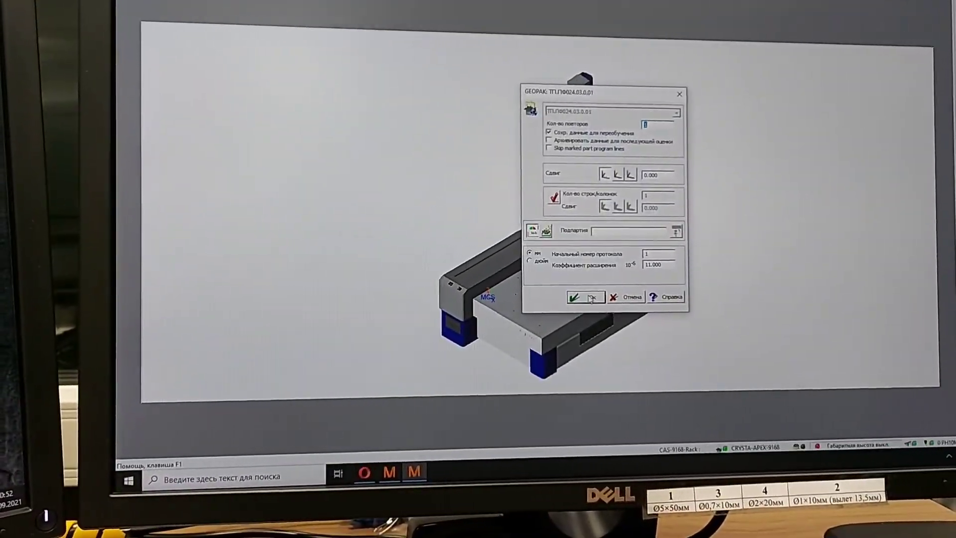
# - Start the run, confirming run settings, probe configuration and report header data
pyautogui.click(585, 297)
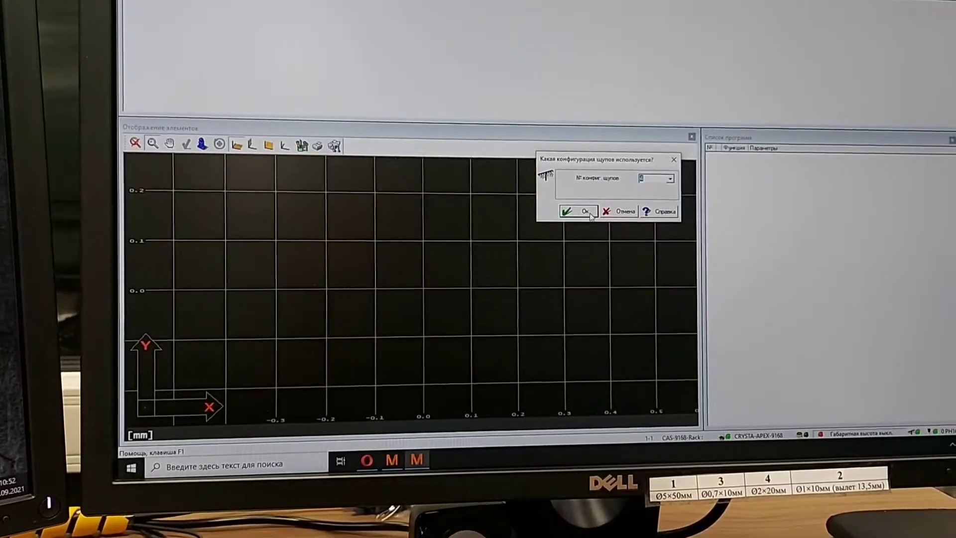
pyautogui.click(577, 212)
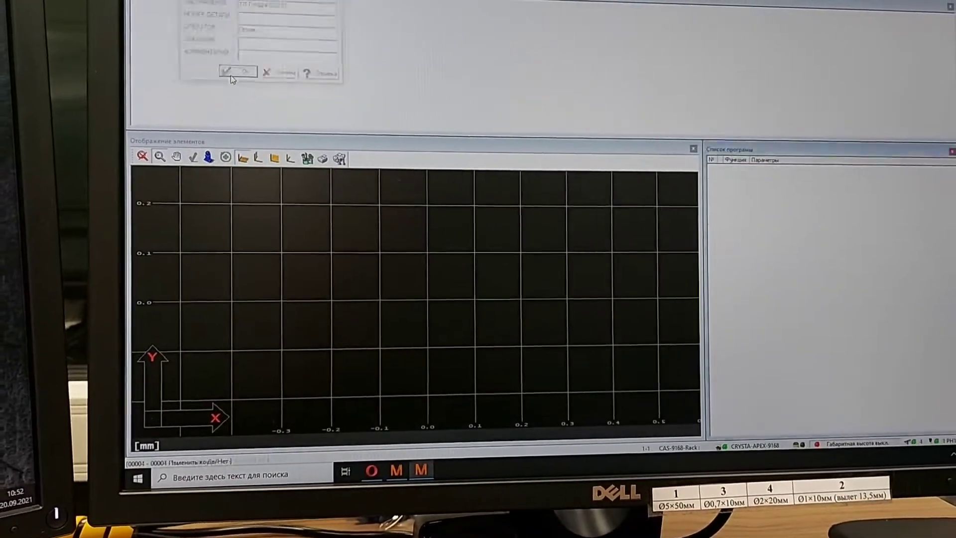
pyautogui.click(237, 72)
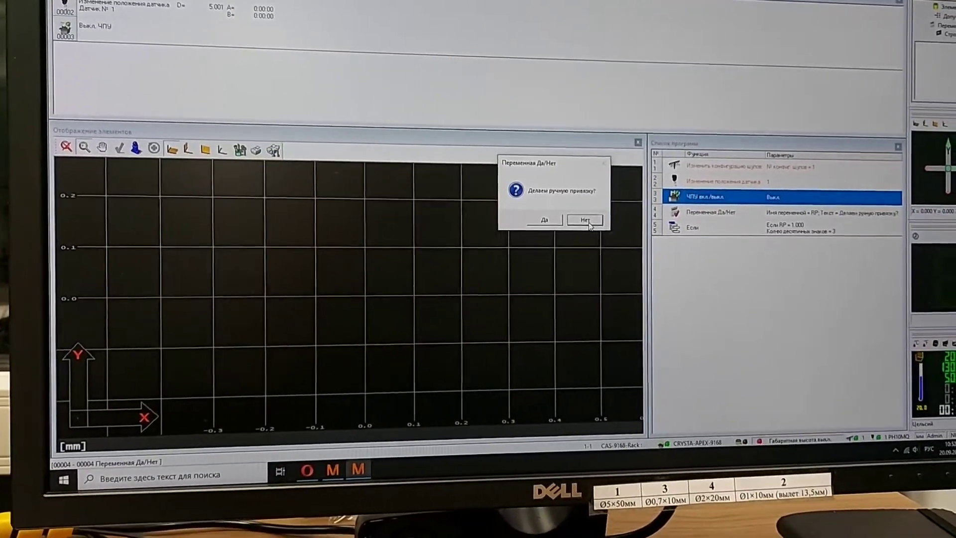
# - Answer Нет to manual alignment, then abandon the run at the CNC-mode pause
pyautogui.click(584, 220)
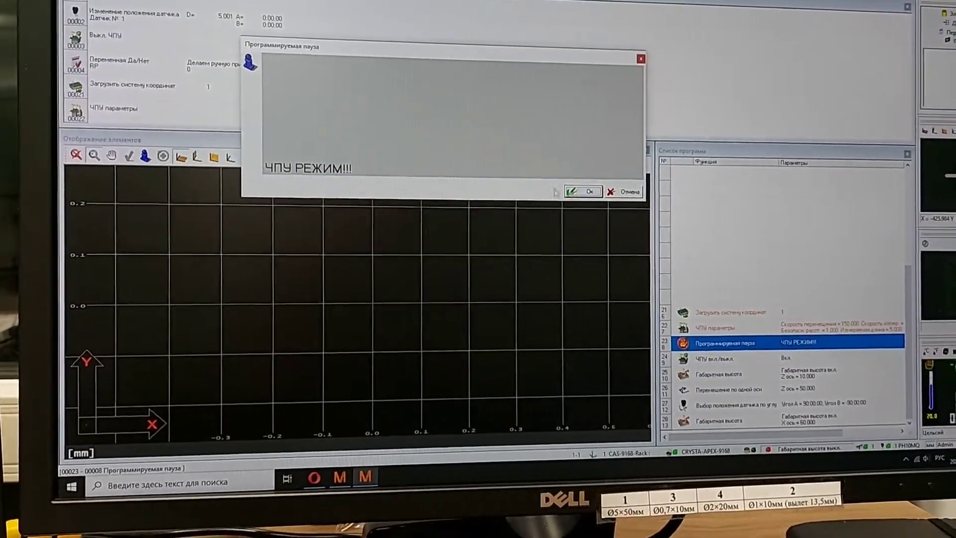
pyautogui.click(583, 191)
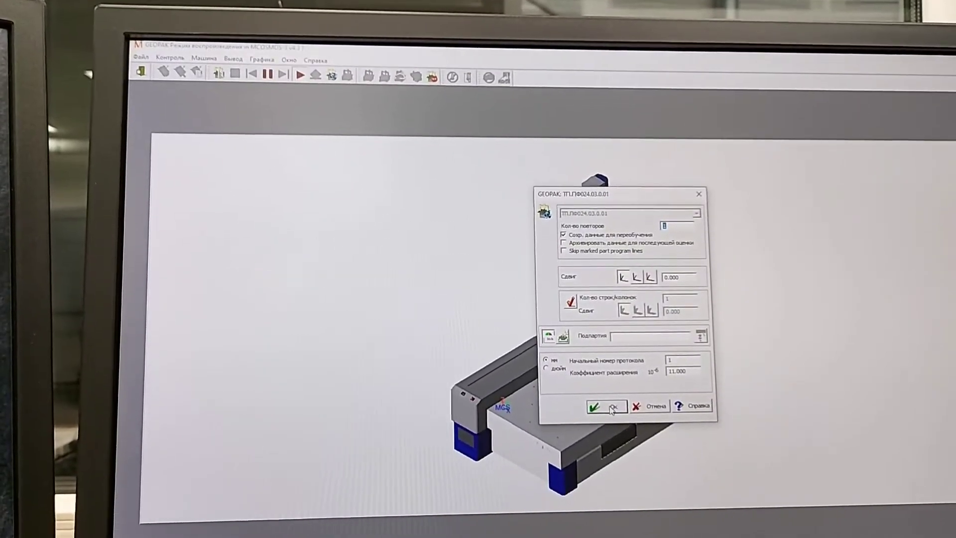
# - Restart the run, accept header data, and continue past the Программируемая пауза
pyautogui.click(607, 407)
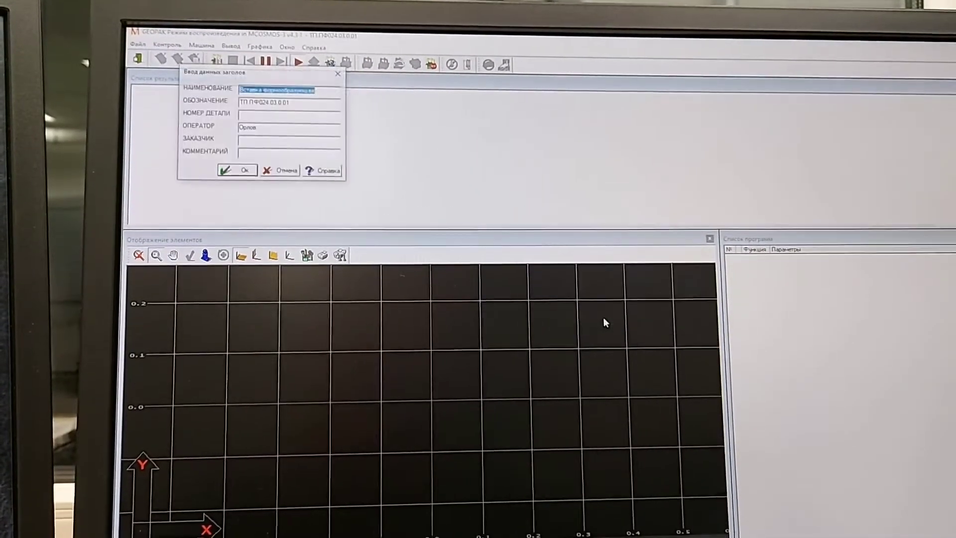
pyautogui.click(237, 170)
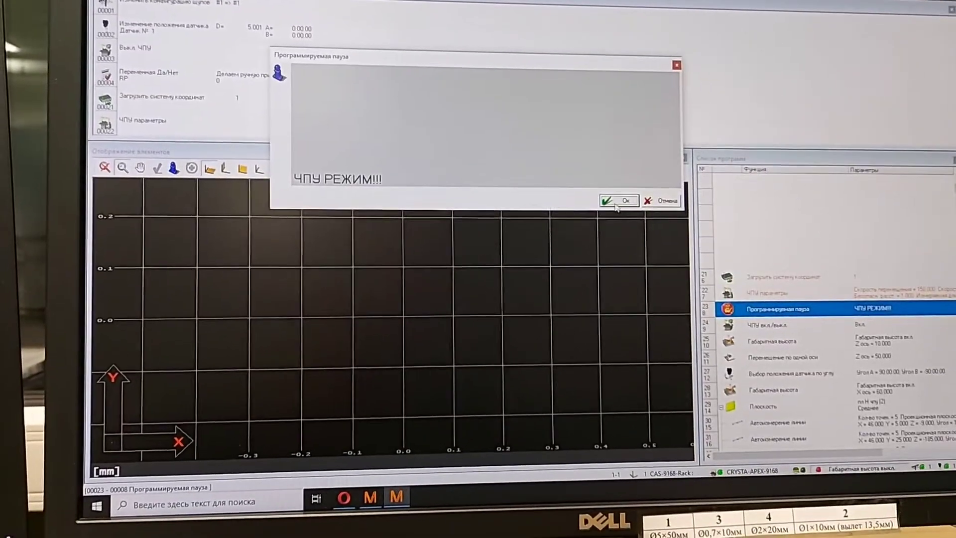
pyautogui.click(619, 200)
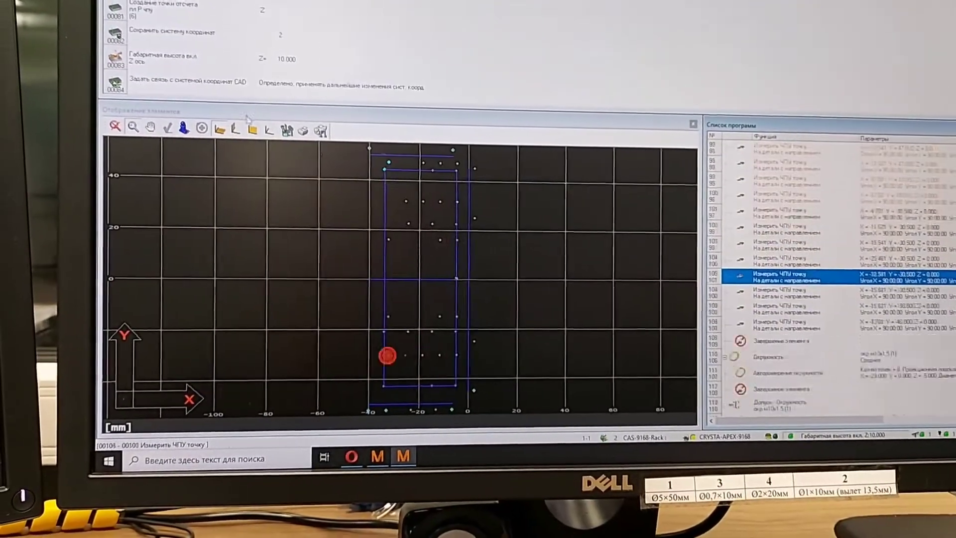